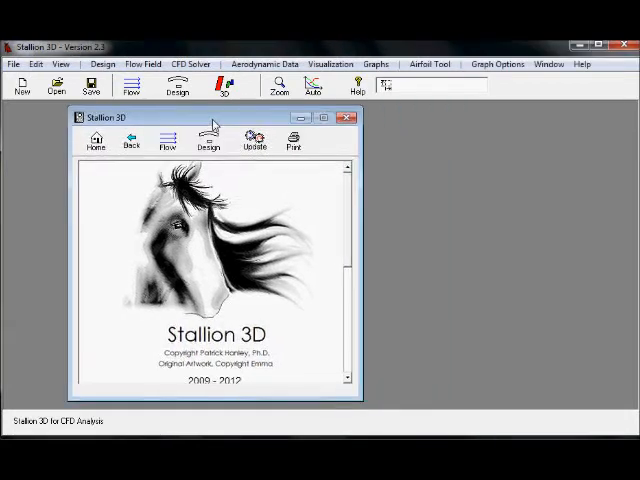
Bring up the surface design window with Surface 1 ready.
click(178, 84)
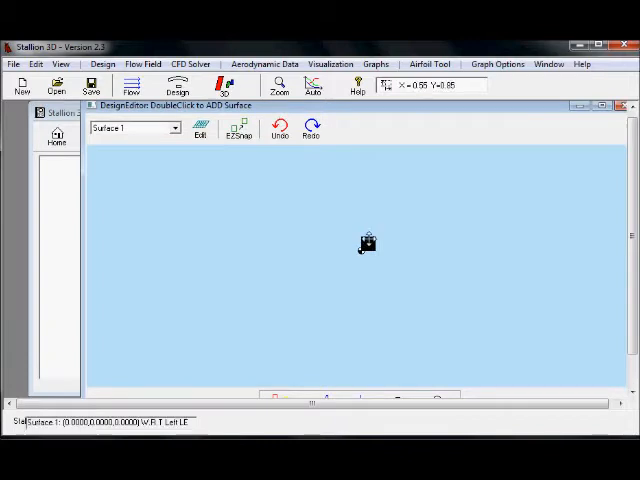
Review Surface 1's dimensions in Edit Surface and keep them unchanged.
double_click(368, 244)
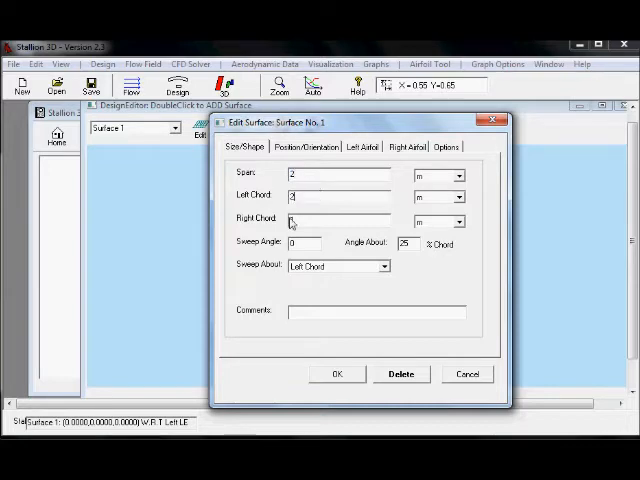
click(336, 374)
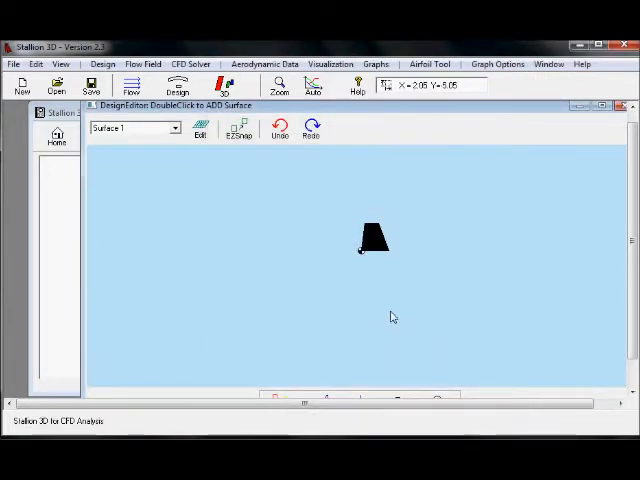
Give Surface 2 a span of 2 so both halves form the swept tapered wing.
double_click(372, 240)
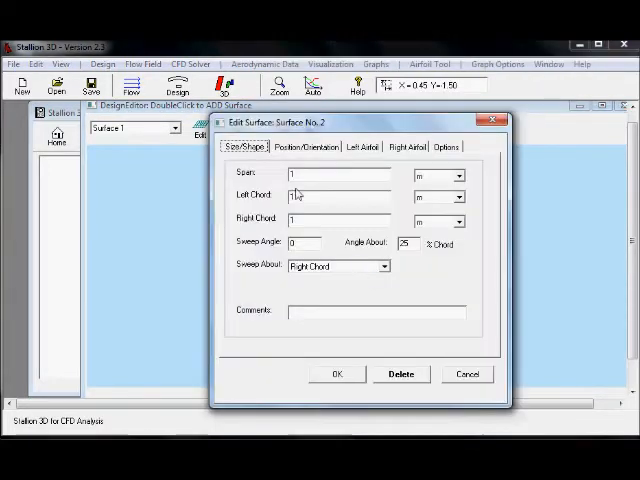
triple_click(338, 172)
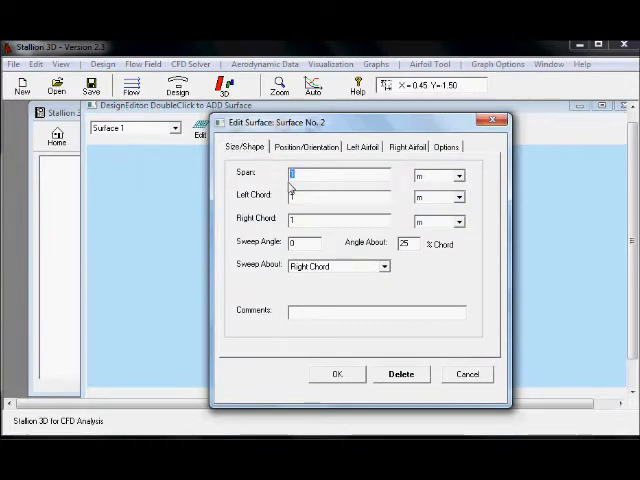
text(2)
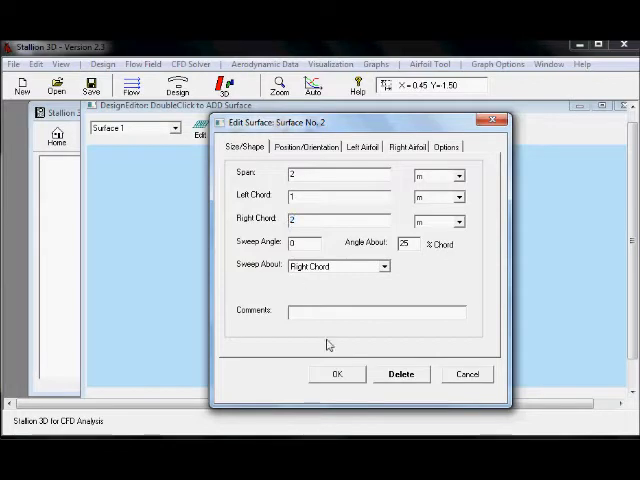
click(336, 372)
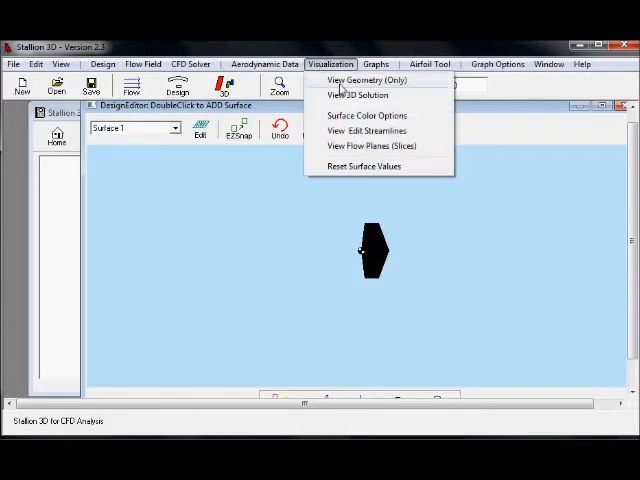
View the wing geometry in 3D and accept the CFD solver grid settings.
click(356, 80)
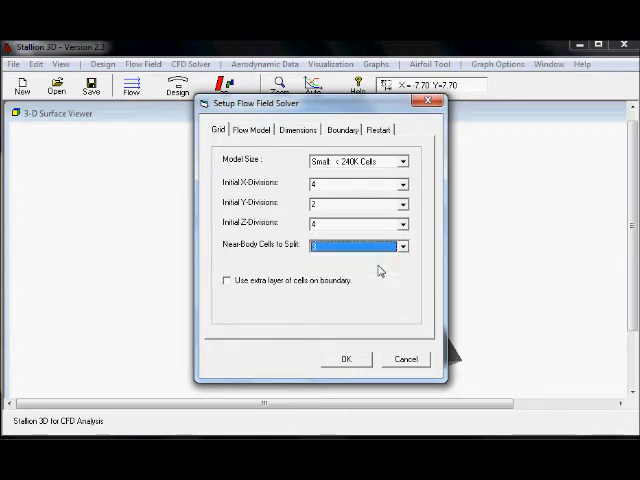
mouse_move(348, 360)
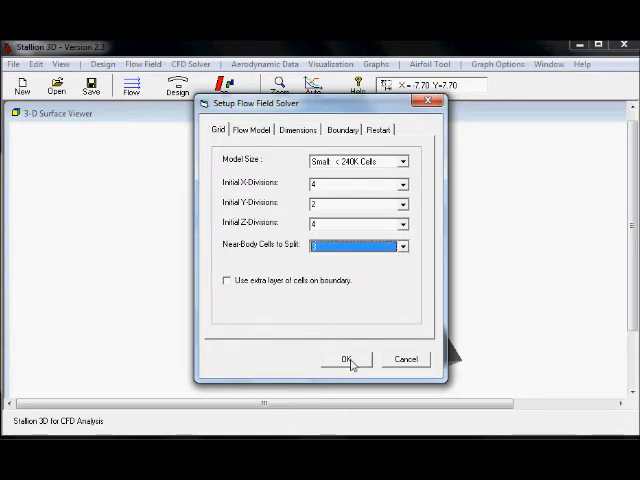
click(348, 360)
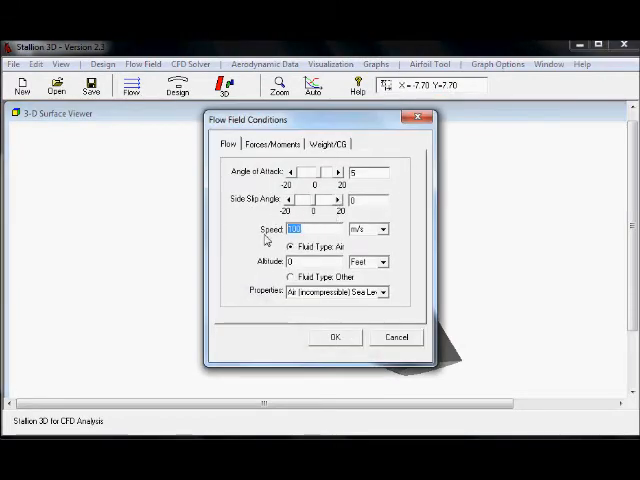
Enter a freestream speed of 270 in the Flow Field Conditions.
text(270)
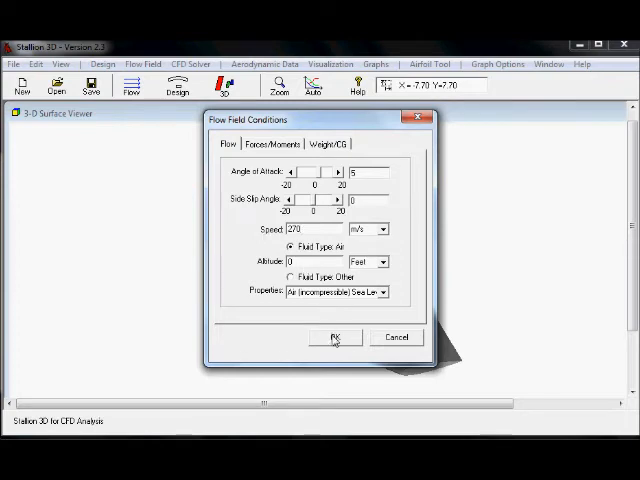
click(192, 64)
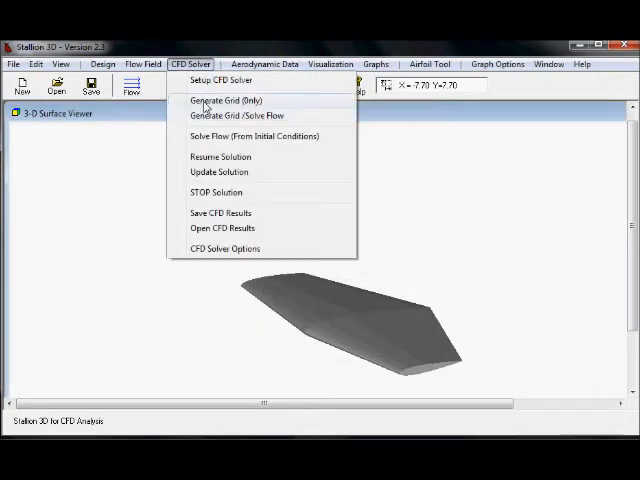
Generate the computational grid and run the flow solver to iteration 2300.
click(222, 100)
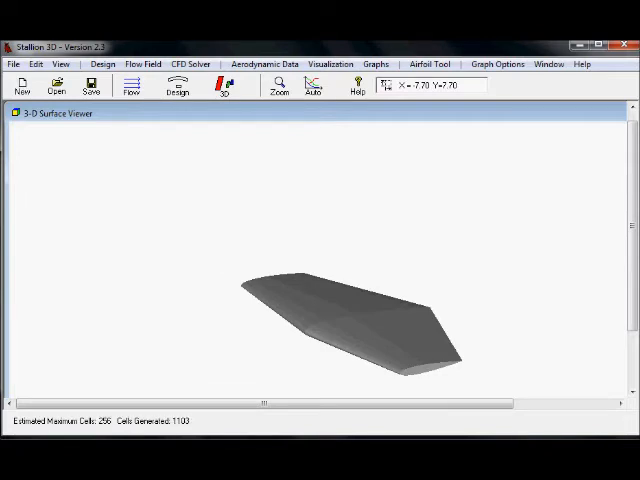
click(176, 84)
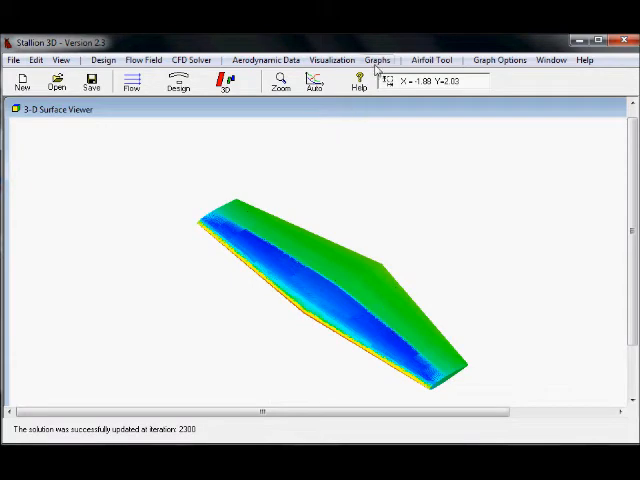
mouse_move(390, 84)
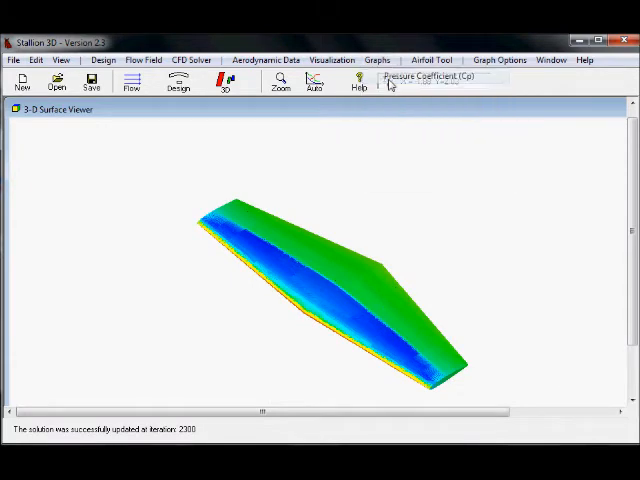
Show the surface Cp graph beside the coloured wing.
click(430, 78)
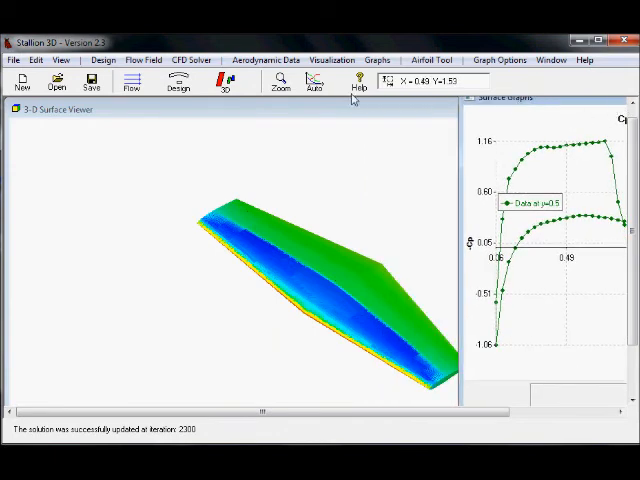
click(332, 60)
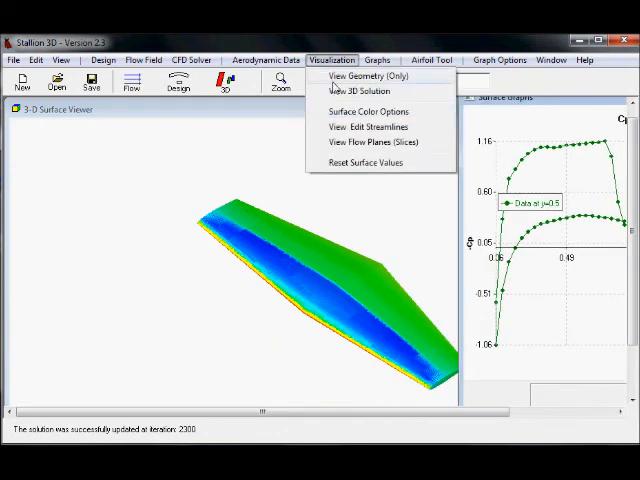
Apply a new surface colour scheme and show the lift, drag and moment coefficients report.
click(364, 112)
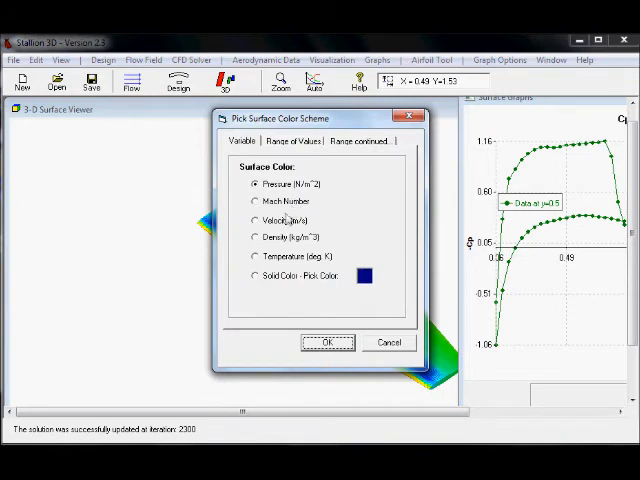
click(328, 344)
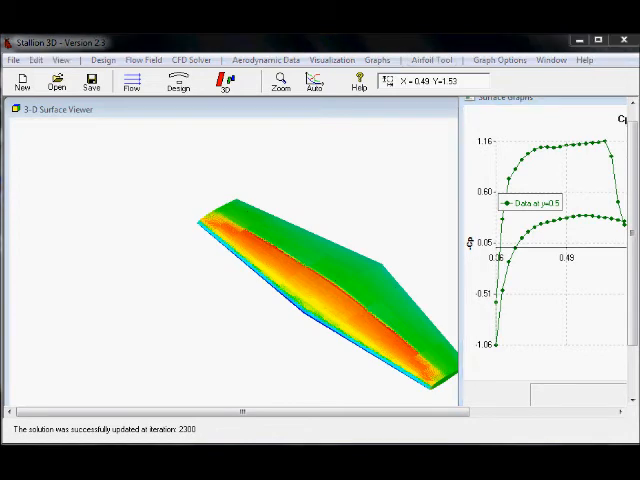
click(264, 60)
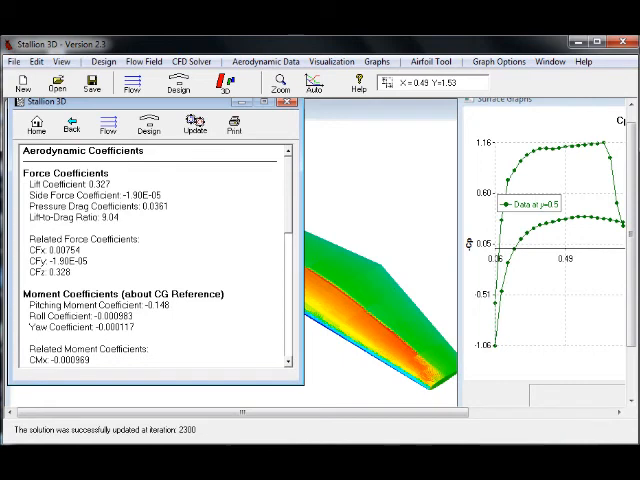